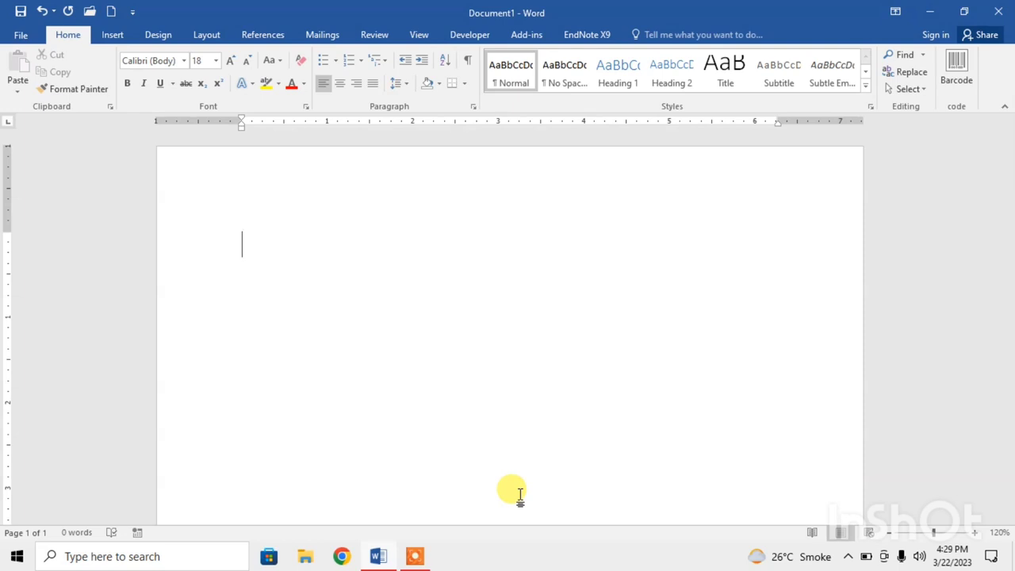
Type a line of plus signs separated by four dash runs to create a four-column table row.
{"action": "type", "text": "+"}
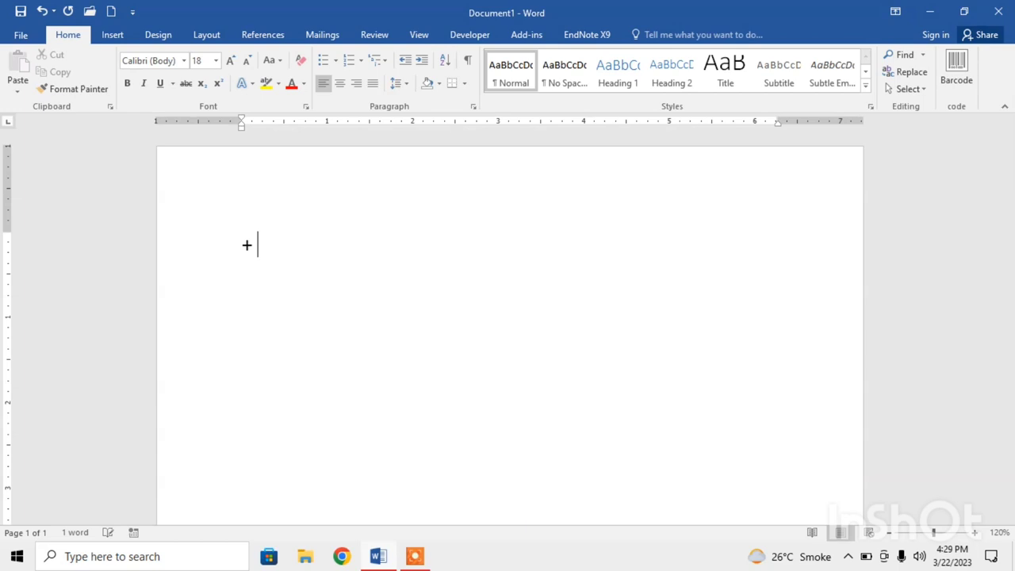
{"action": "type", "text": "----"}
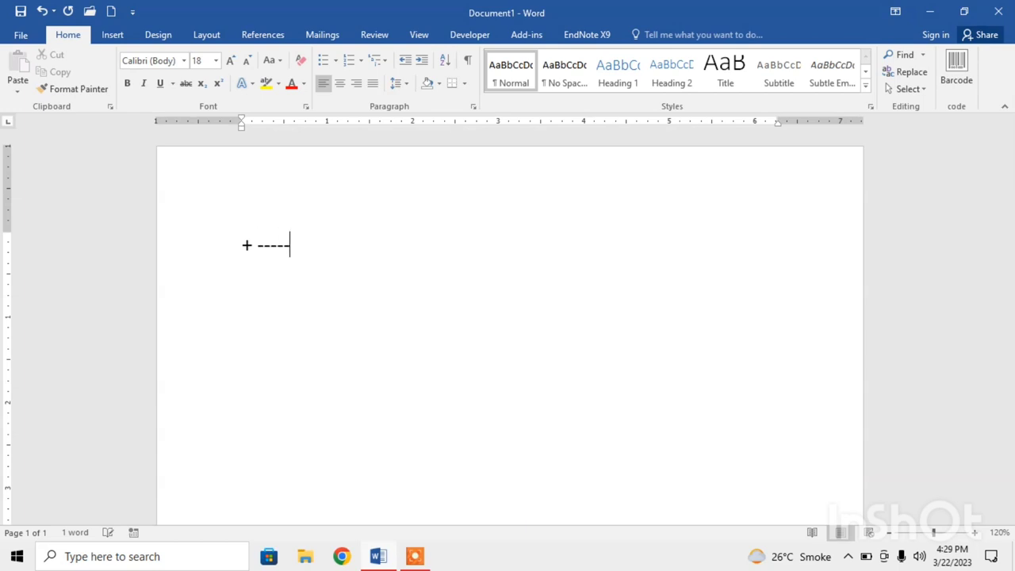
{"action": "type", "text": "----- + ---------------"}
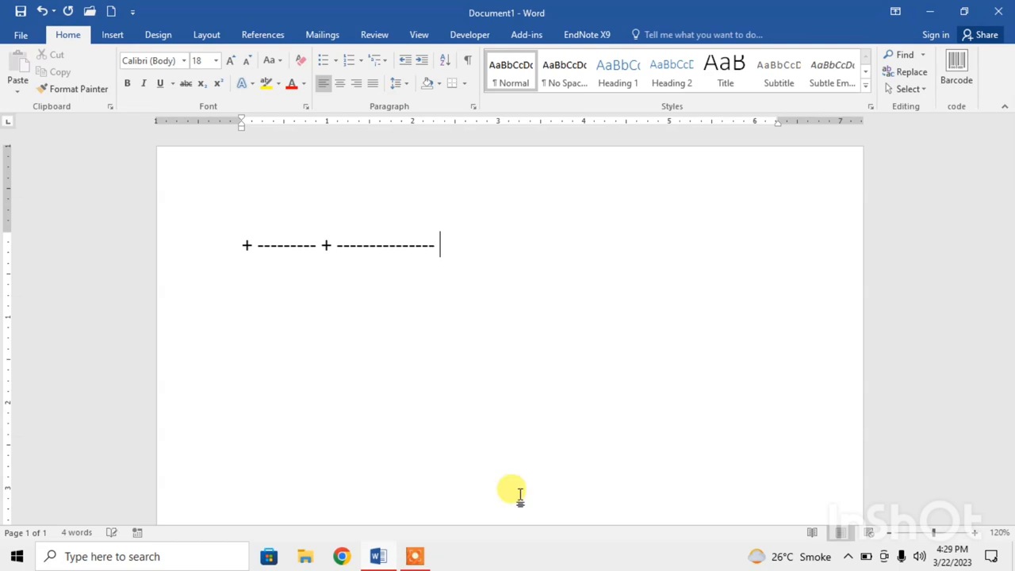
{"action": "type", "text": "+ ----------------"}
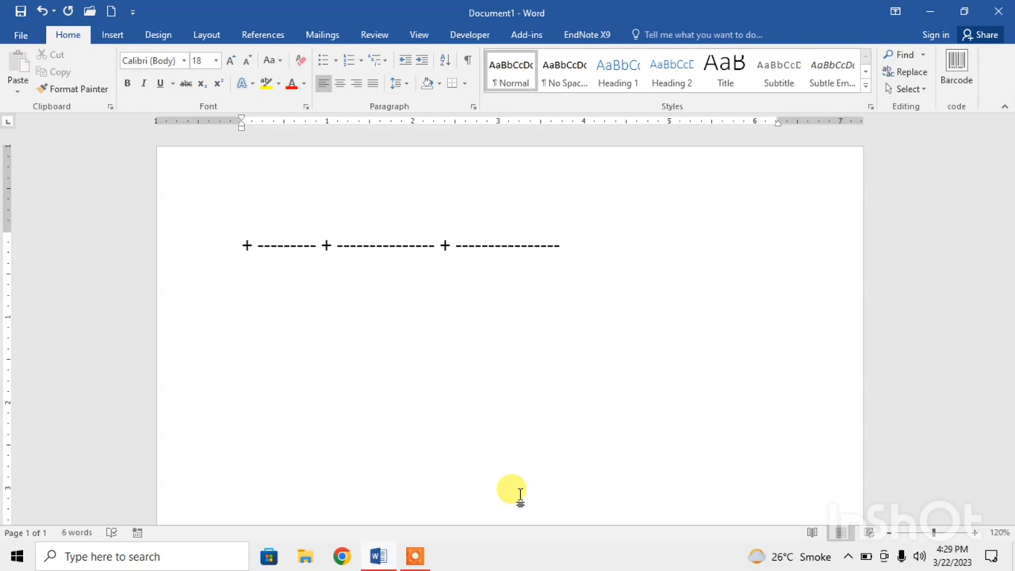
{"action": "type", "text": "+ -------------------------"}
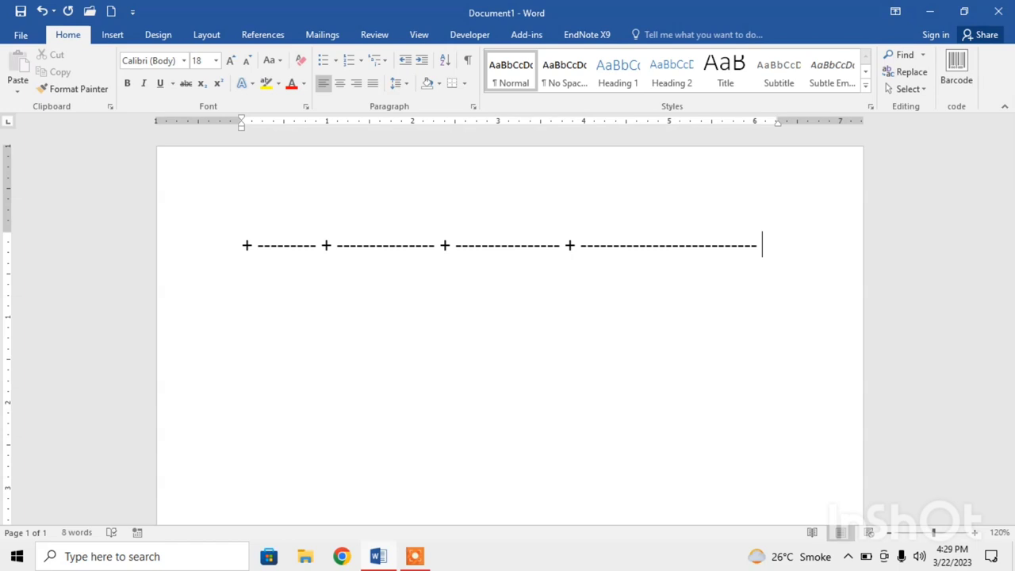
{"action": "type", "text": "+"}
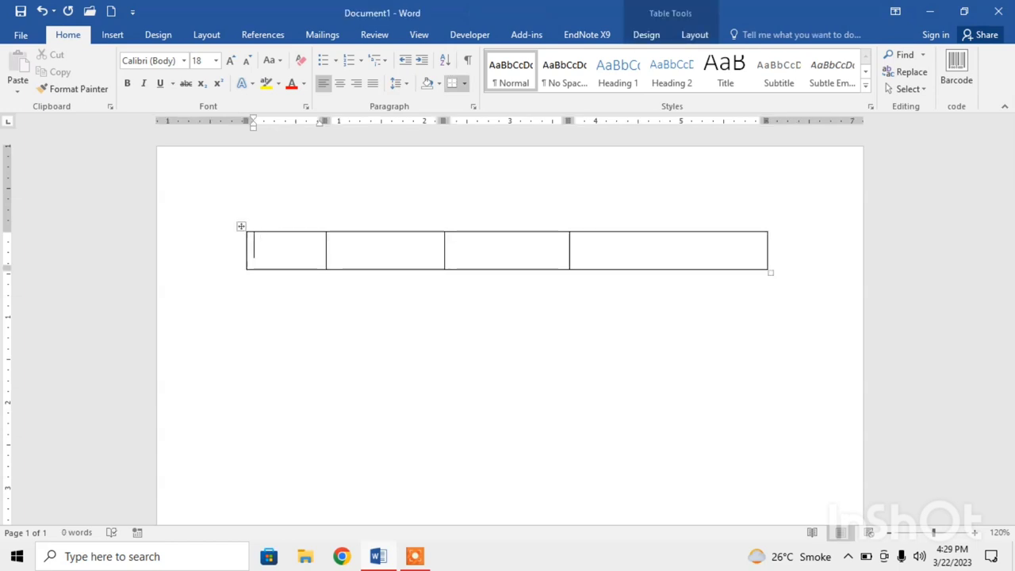
{"action": "mouse_move", "coordinate": [512, 493]}
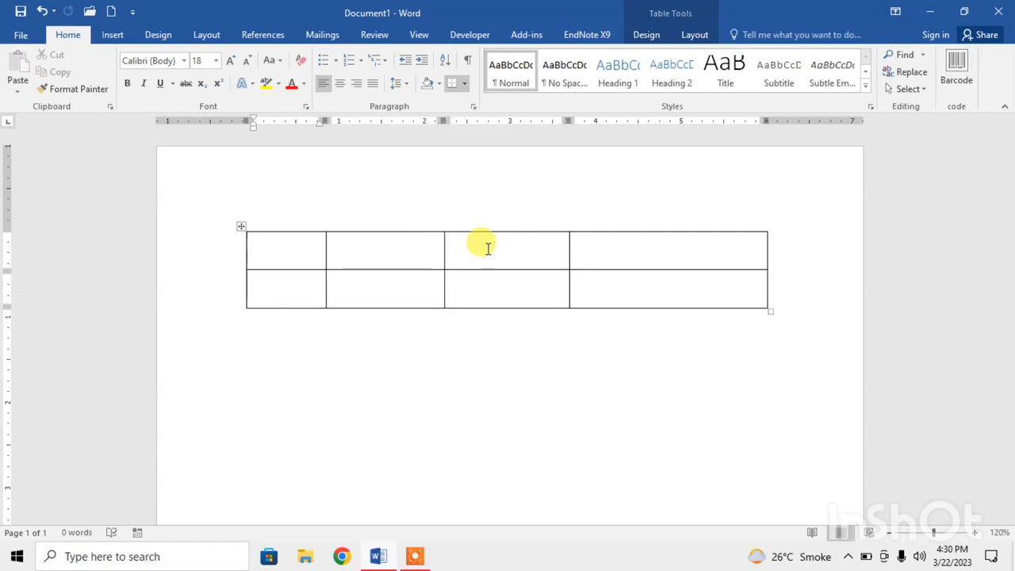
{"action": "mouse_move", "coordinate": [590, 283]}
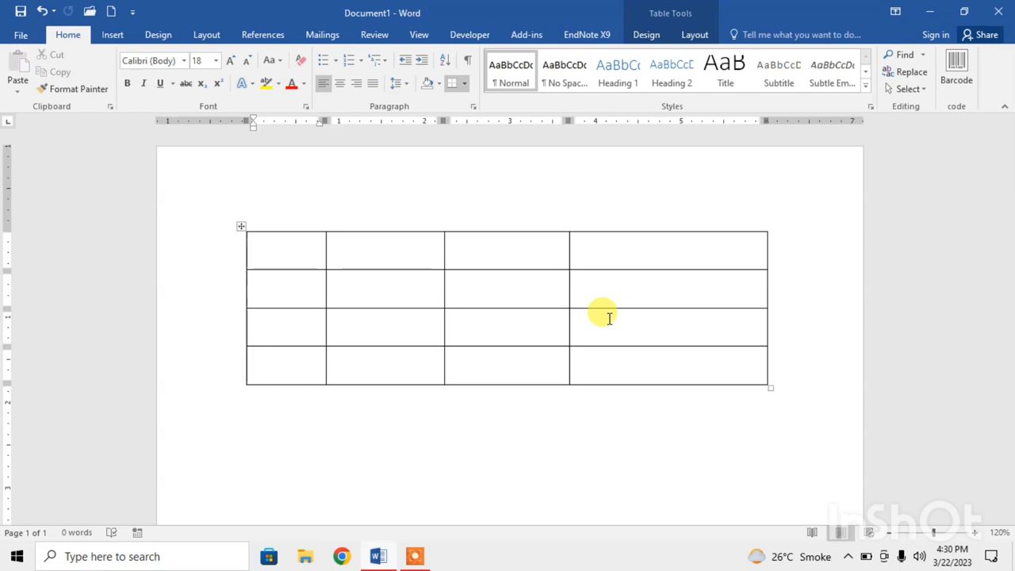
Place the cursor in the first cell of the table's last row.
{"action": "left_click", "coordinate": [285, 365]}
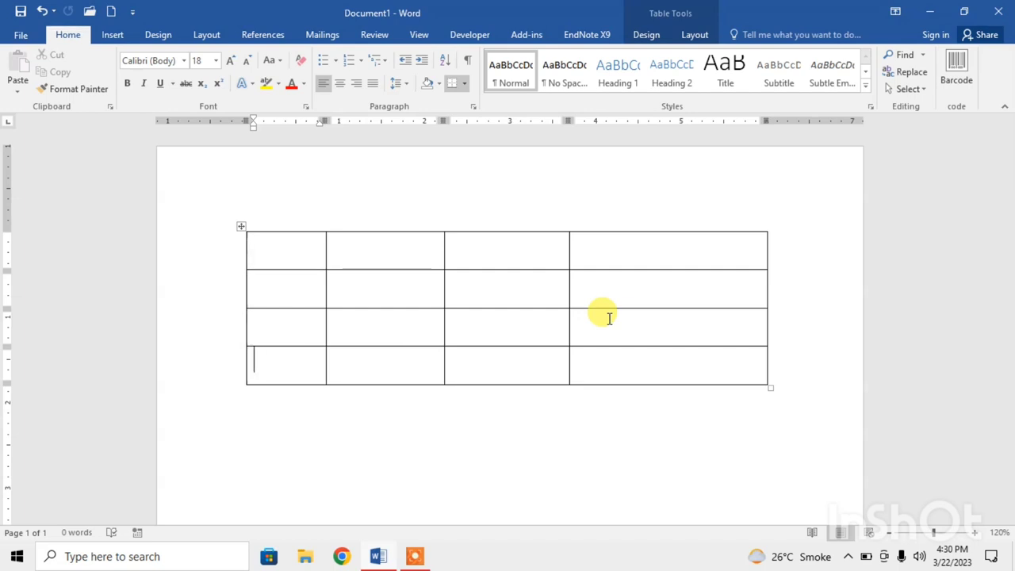